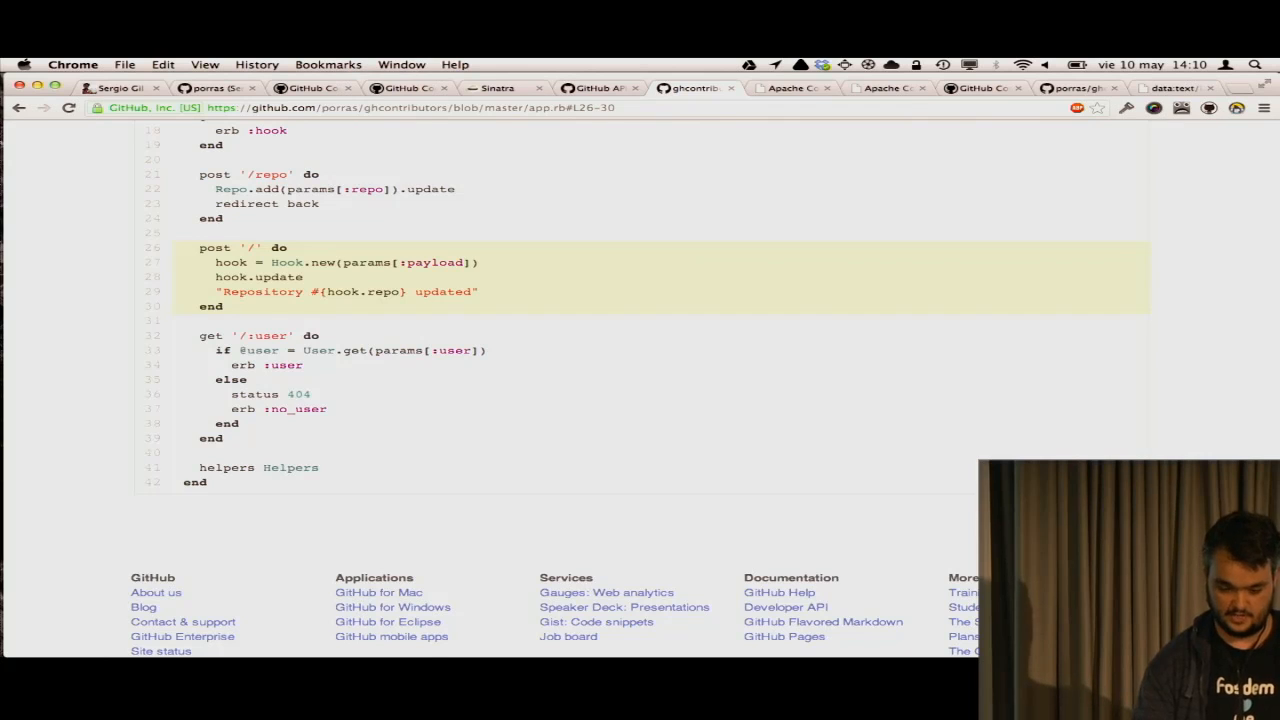
Switch to the Cloudant tab showing the ghcontributors document with each contributor's count
{"action": "left_click", "coordinate": [790, 88]}
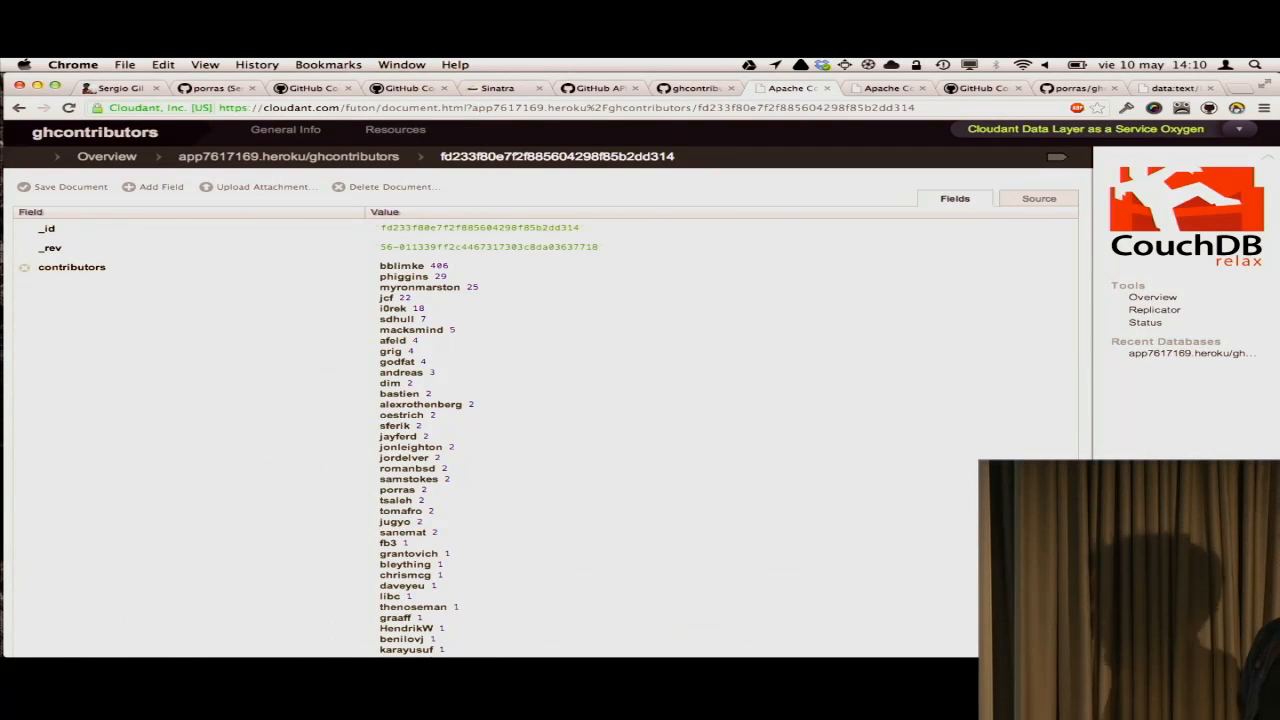